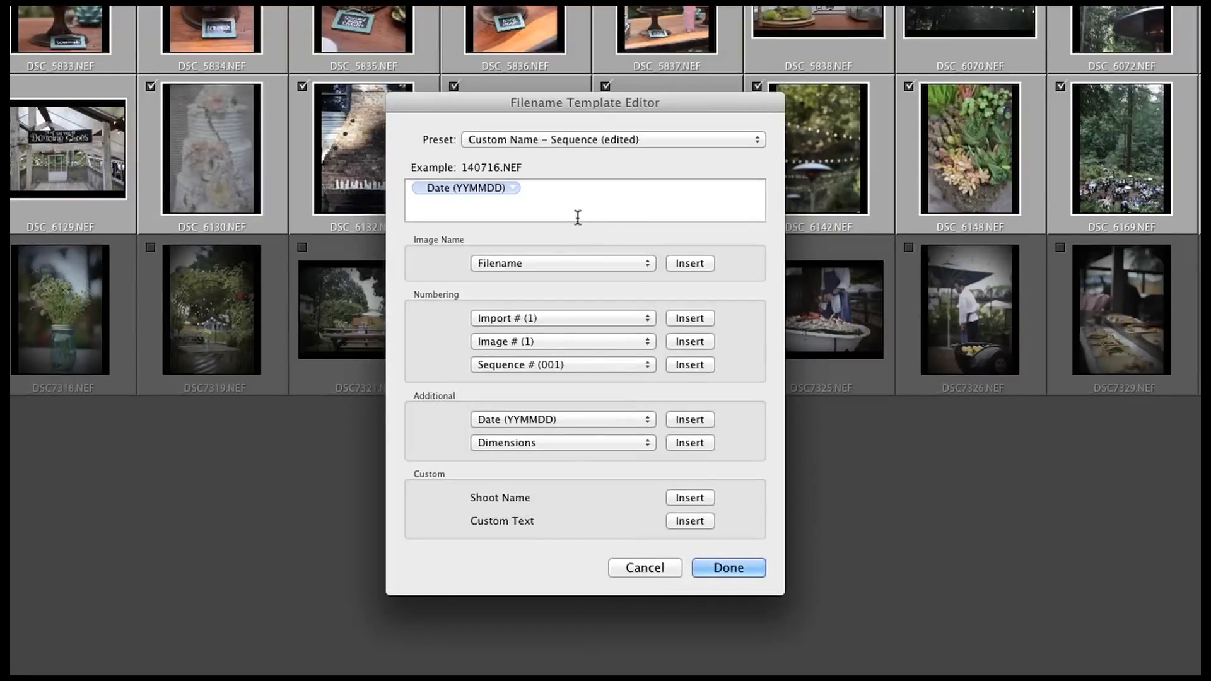
Add an underscore after the Date (YYMMDD) token so the example reads 140716_.NEF
left_click(542, 200)
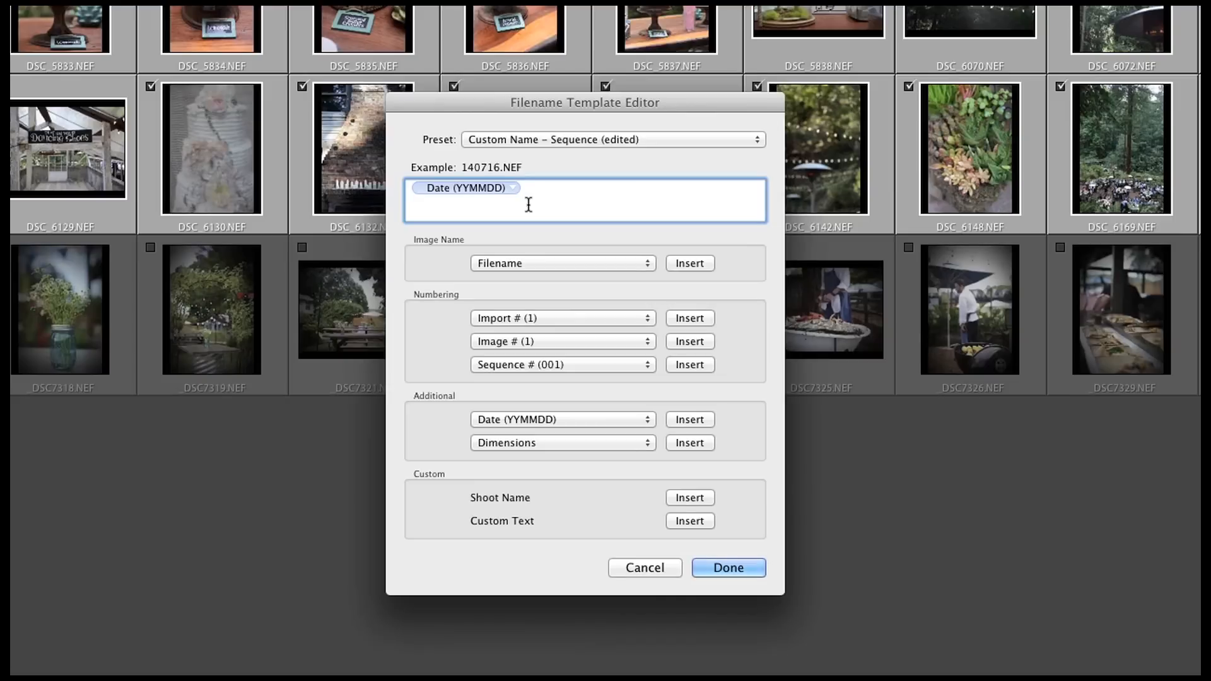
type("_")
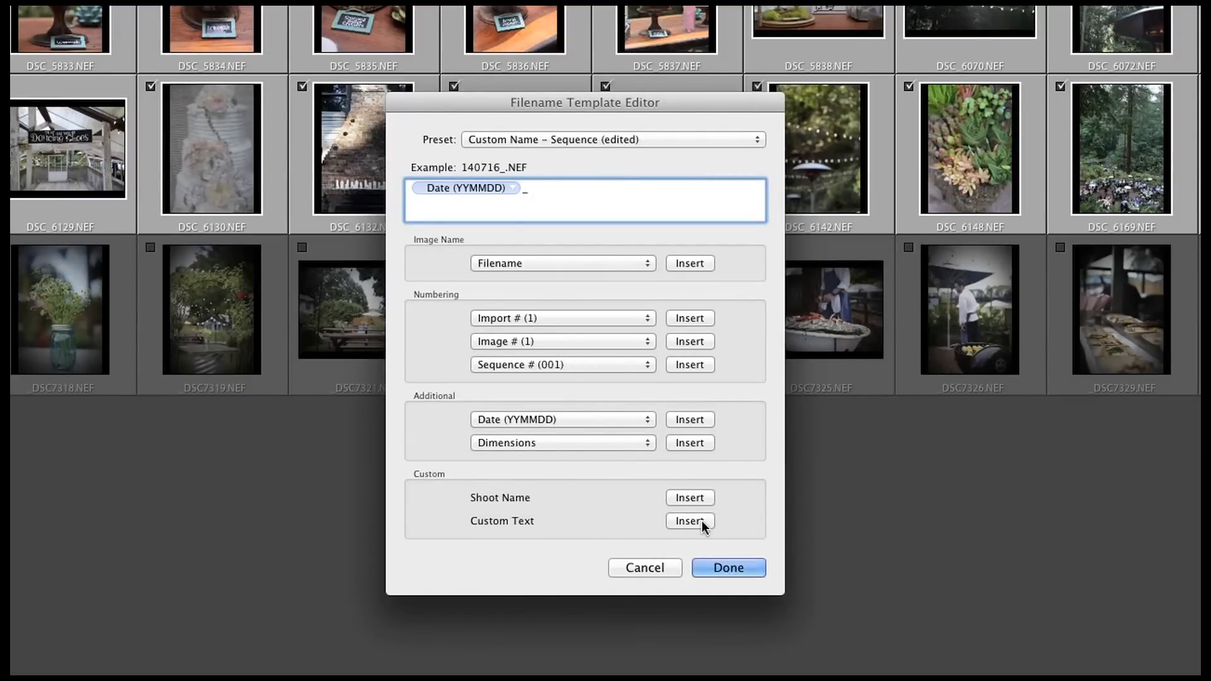
Insert a Custom Text token after the underscore, giving 140716_untitled.NEF
left_click(689, 521)
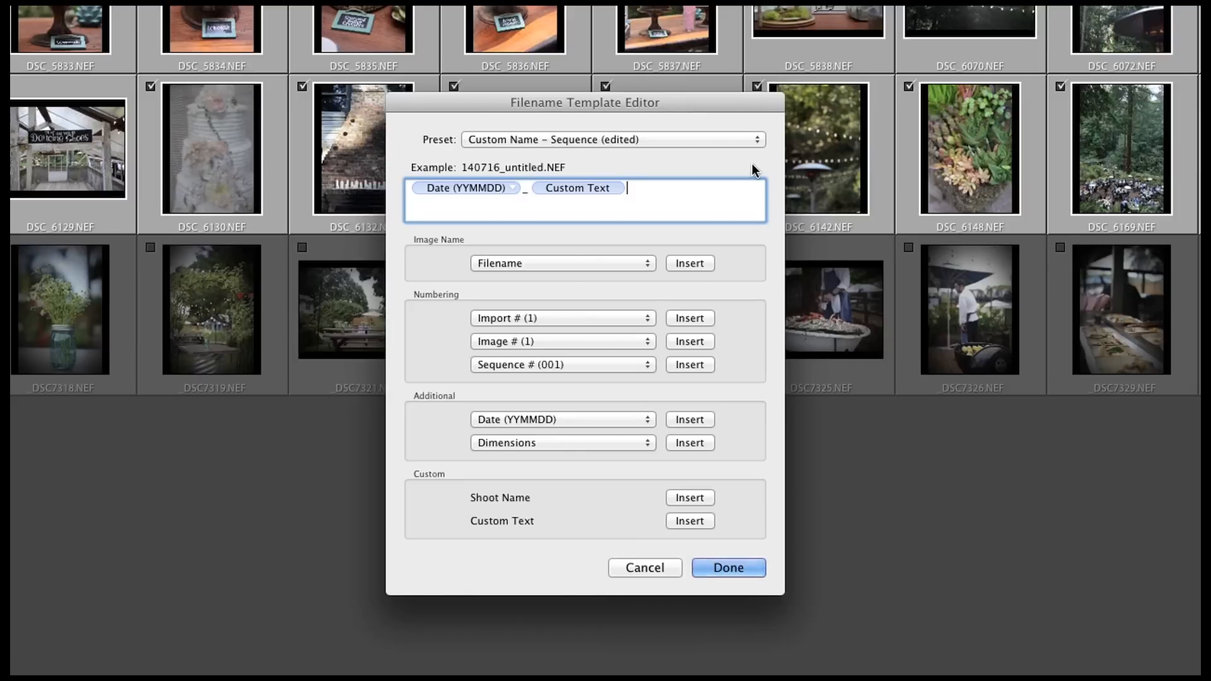
Add a second underscore after the Custom Text token, giving 140716_untitled_.NEF
type("_")
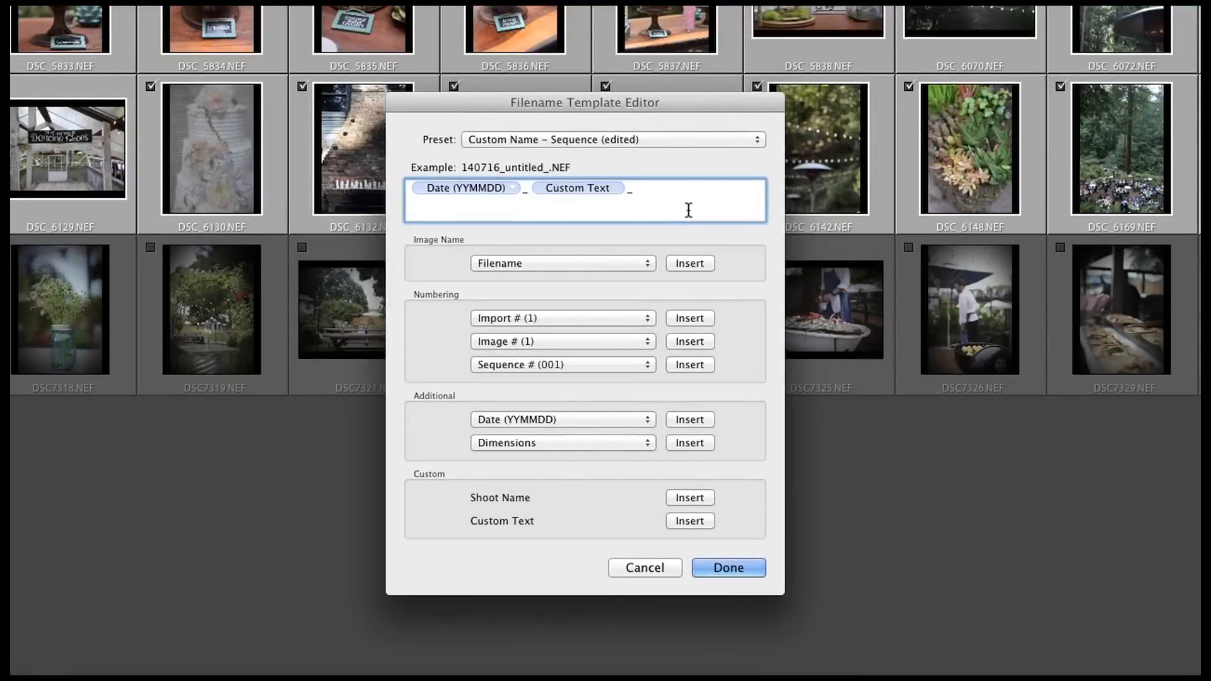
mouse_move(430, 305)
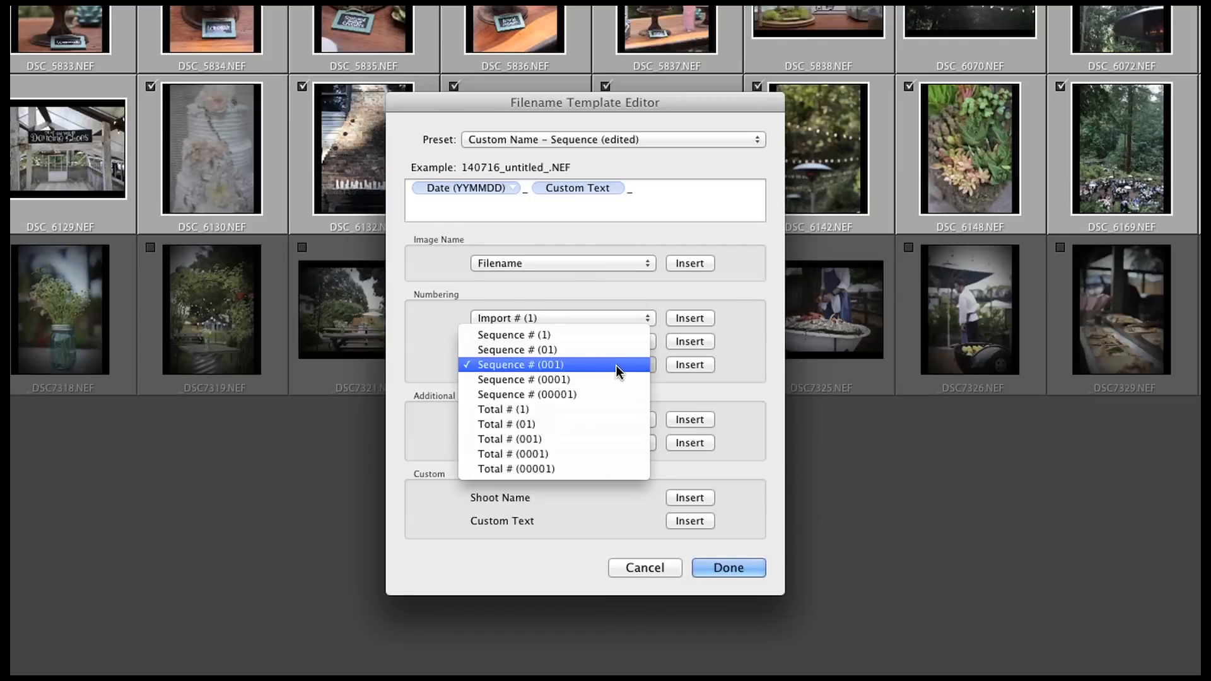
mouse_move(619, 373)
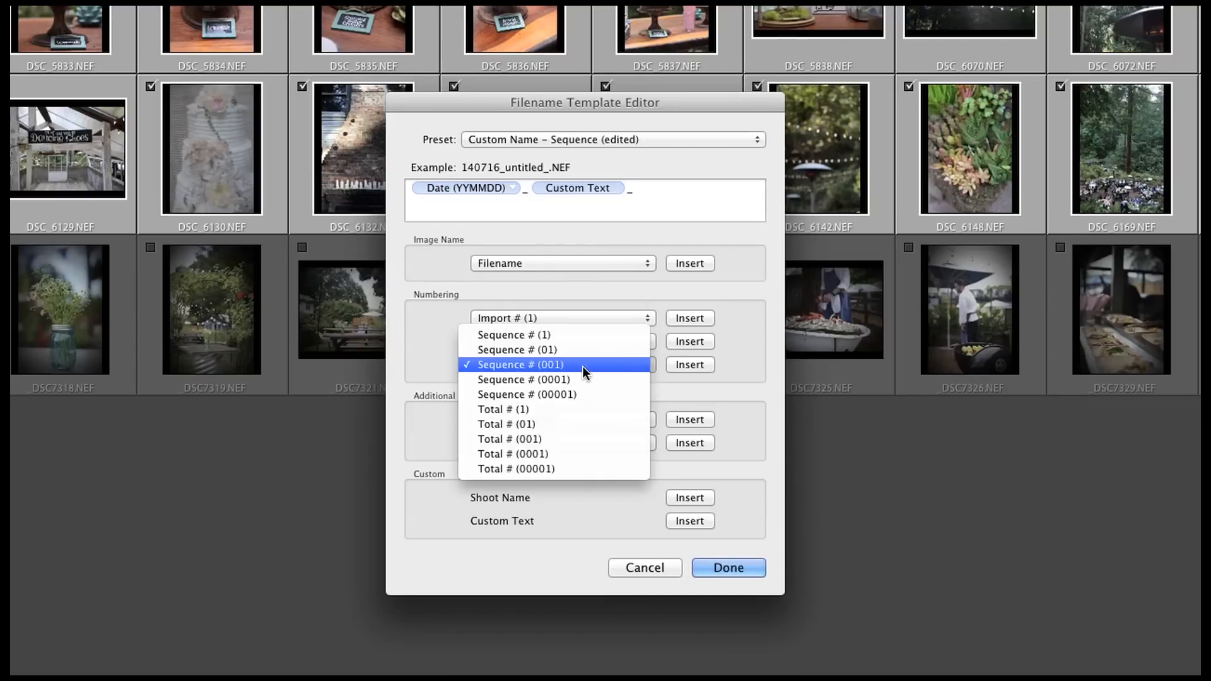